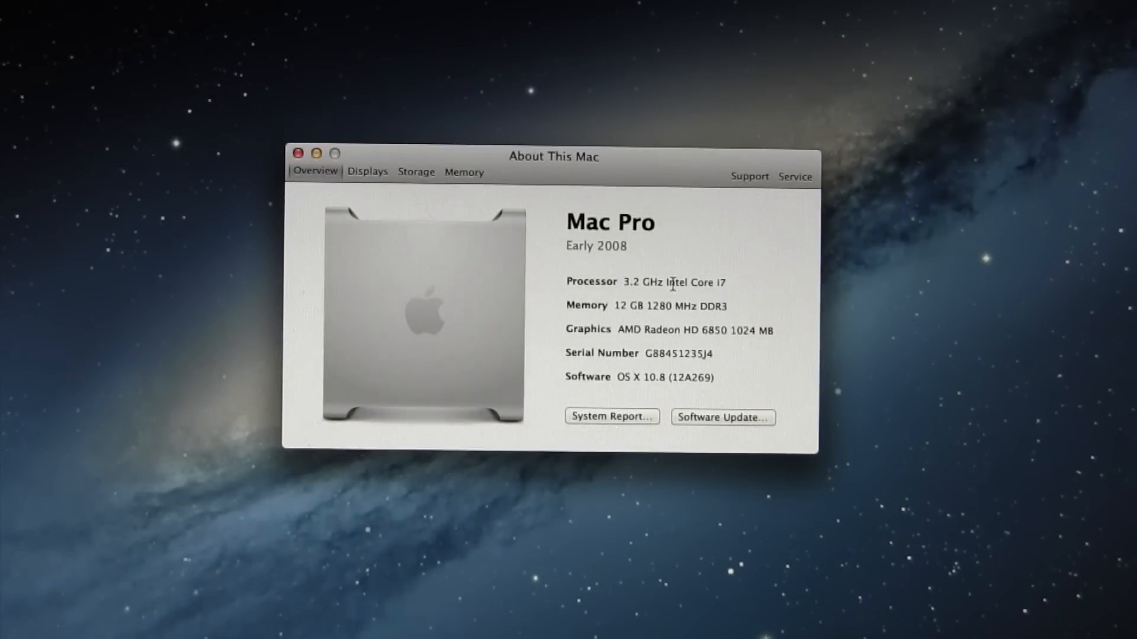
mouse_move(541, 181)
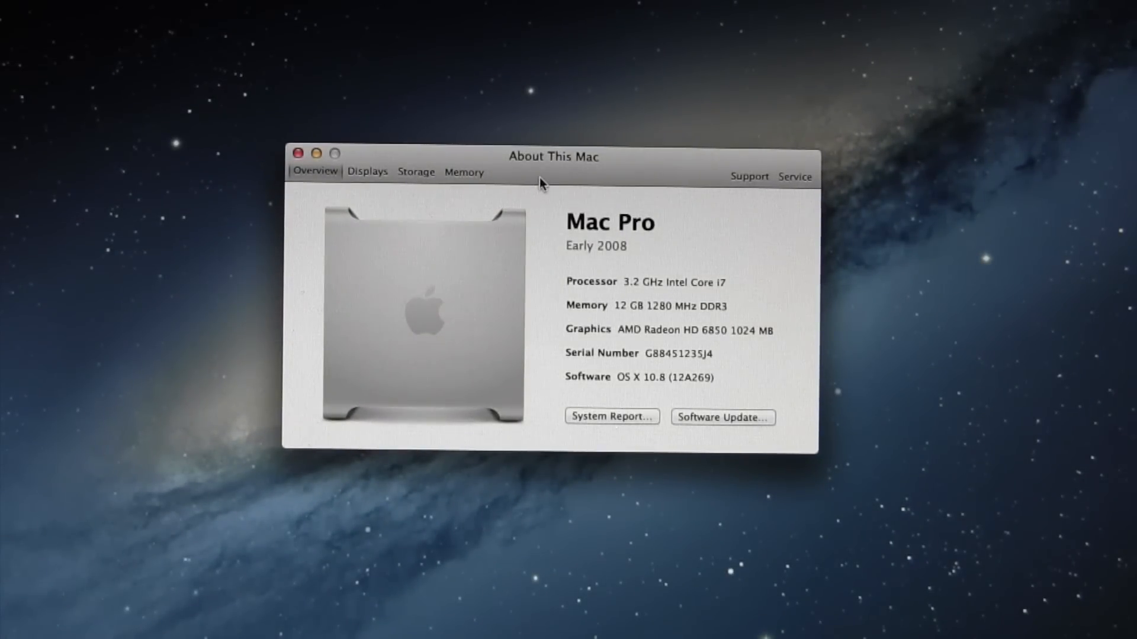
mouse_move(298, 153)
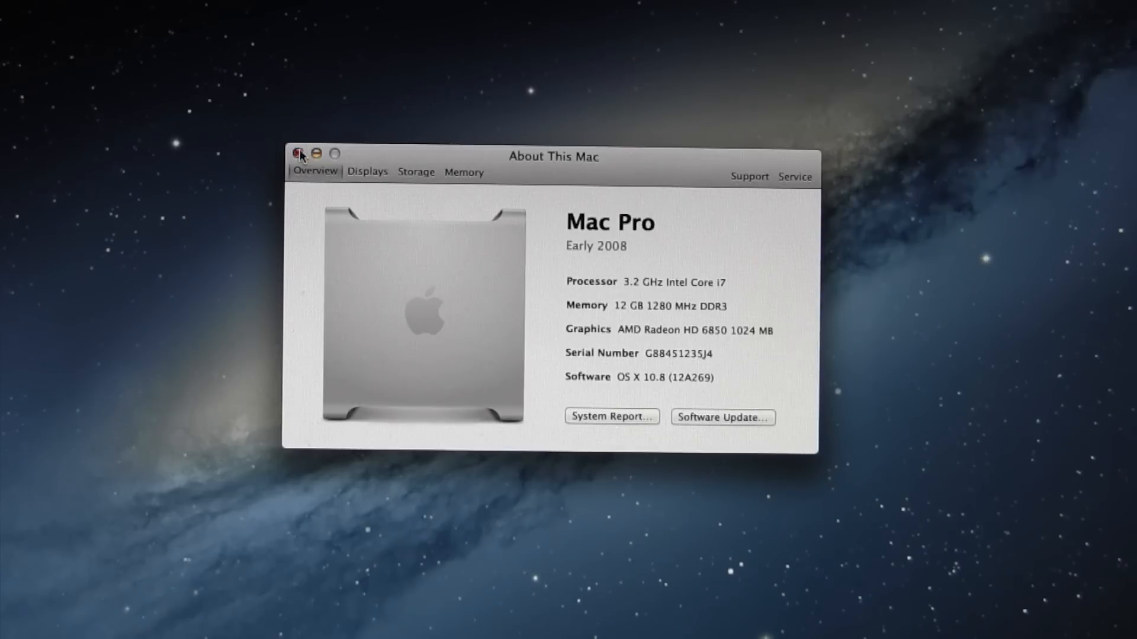
- Close the About This Mac window for the Mac Pro on OS X 10.8, revealing the desktop
click(298, 153)
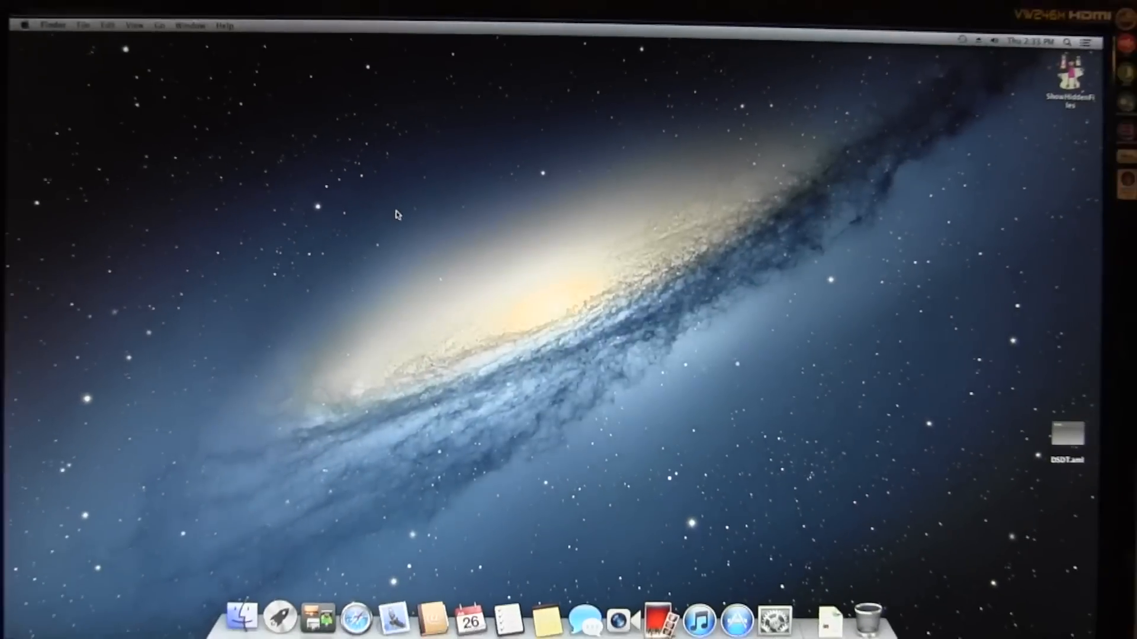